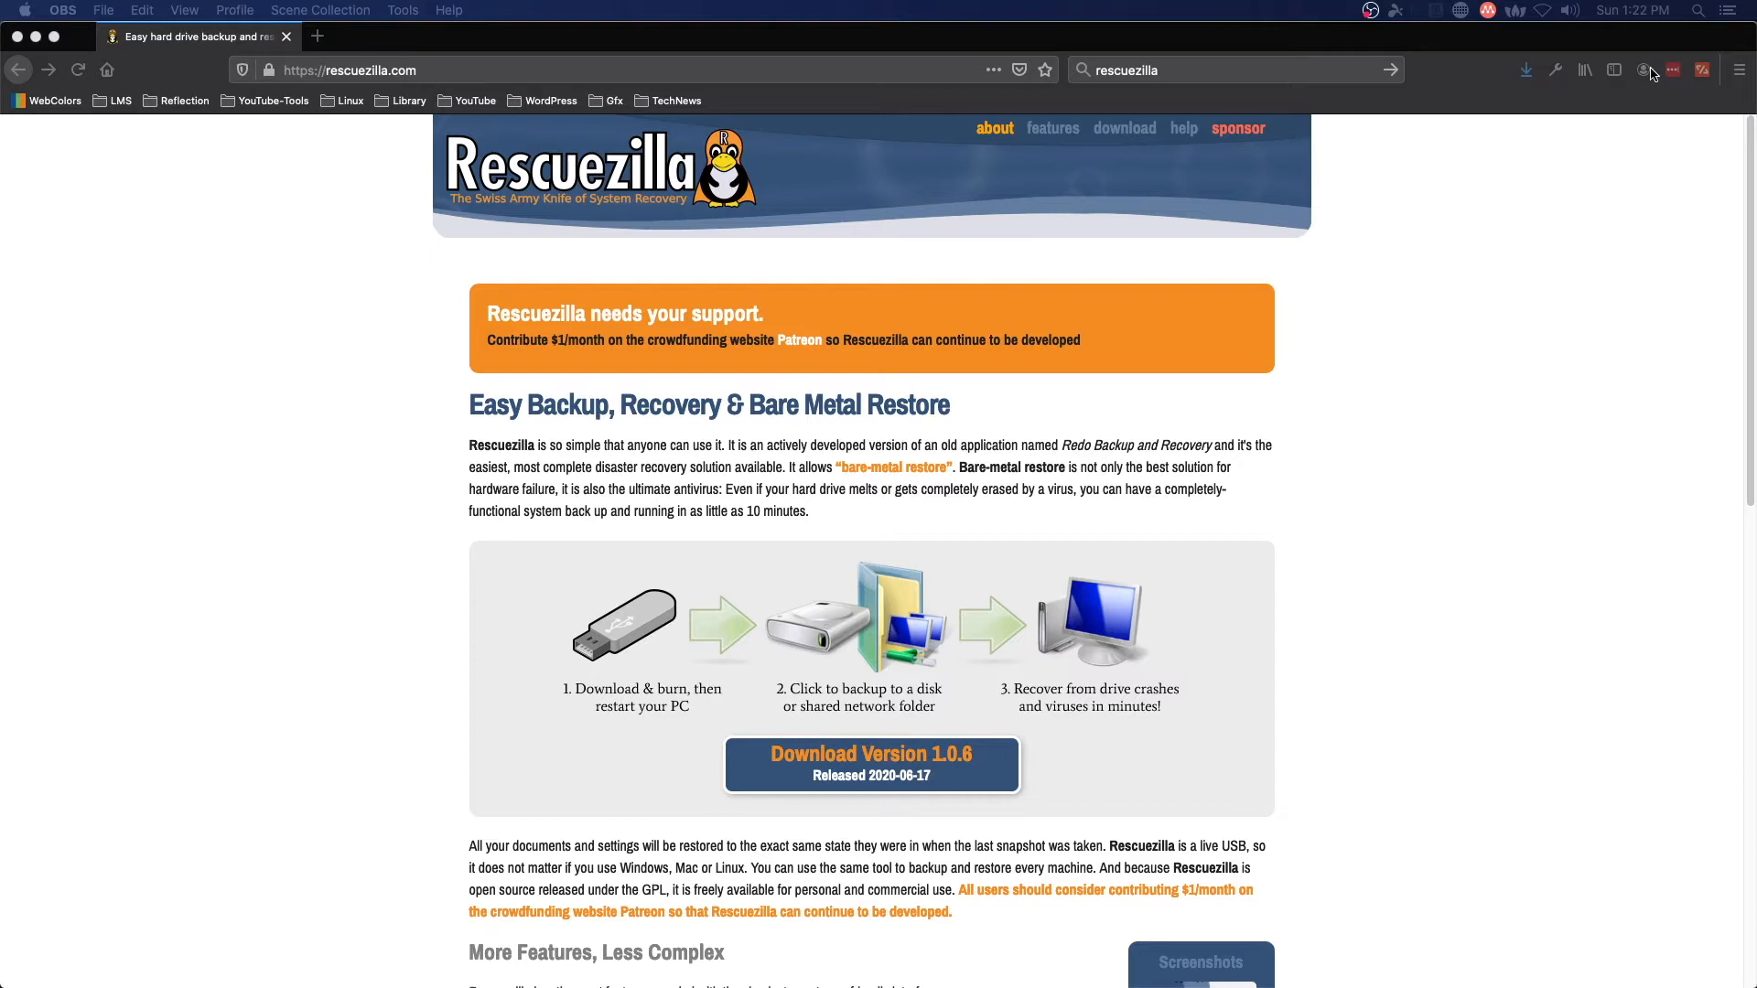
{"action": "scroll", "scroll_direction": "down", "scroll_amount": 3}
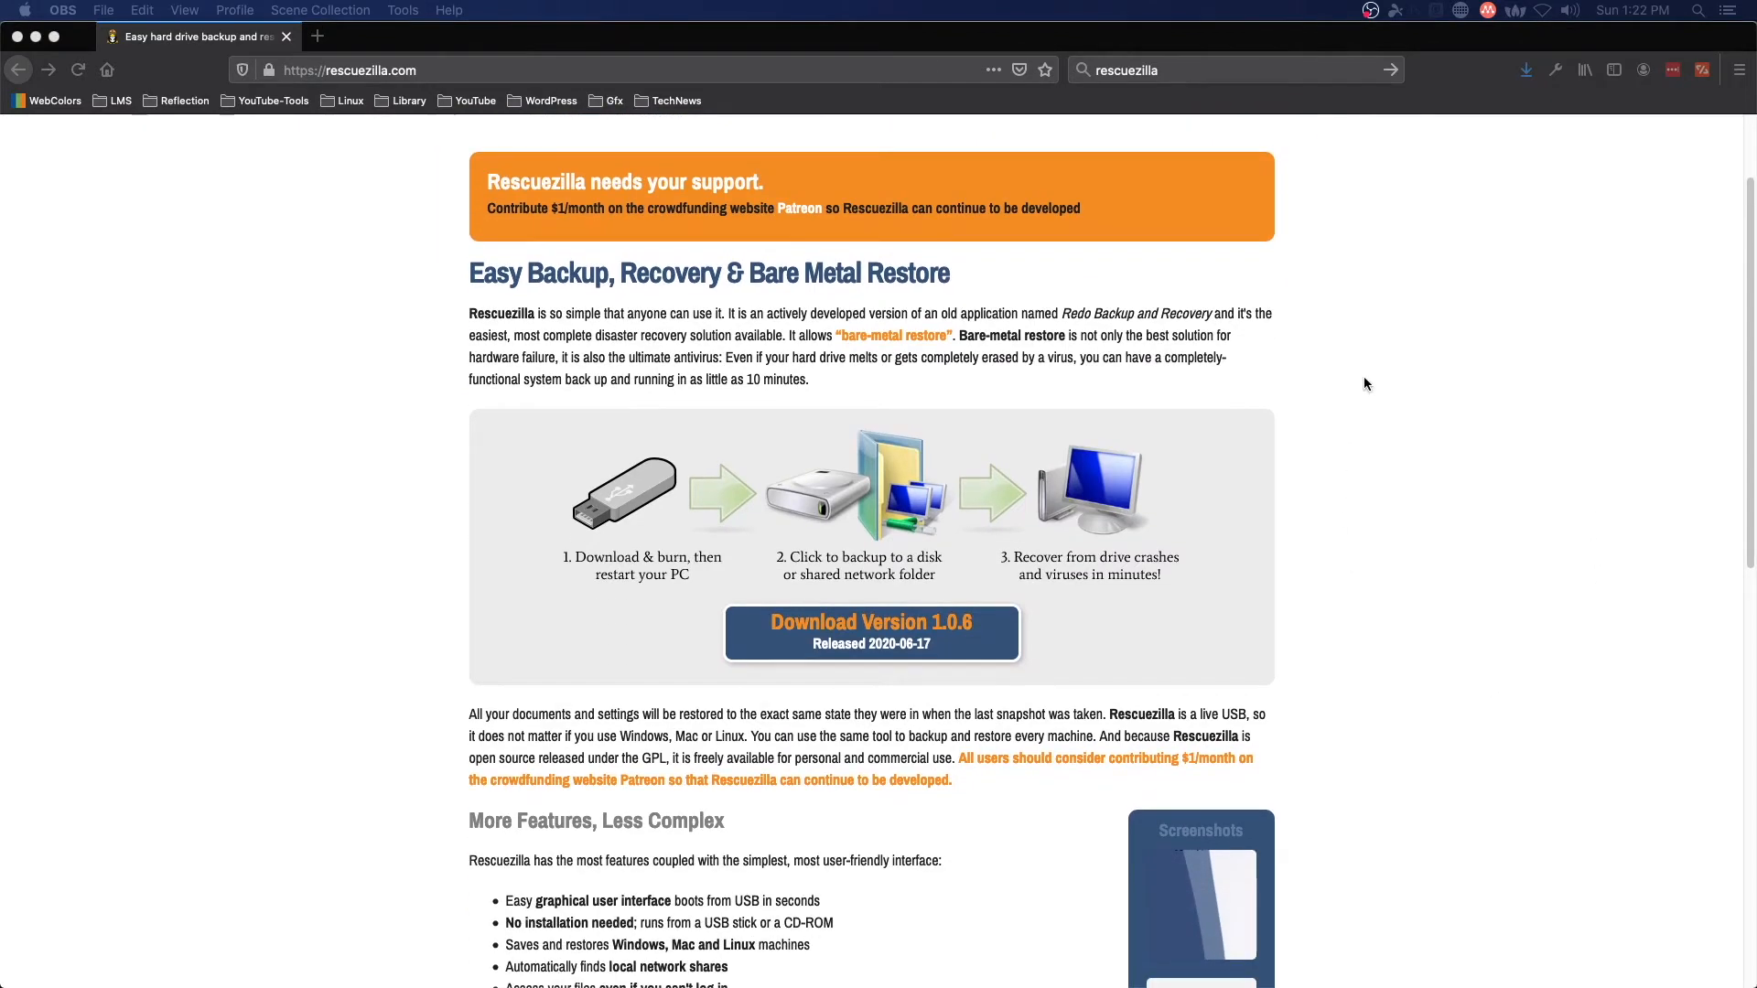
{"action": "scroll", "scroll_direction": "down", "scroll_amount": 3}
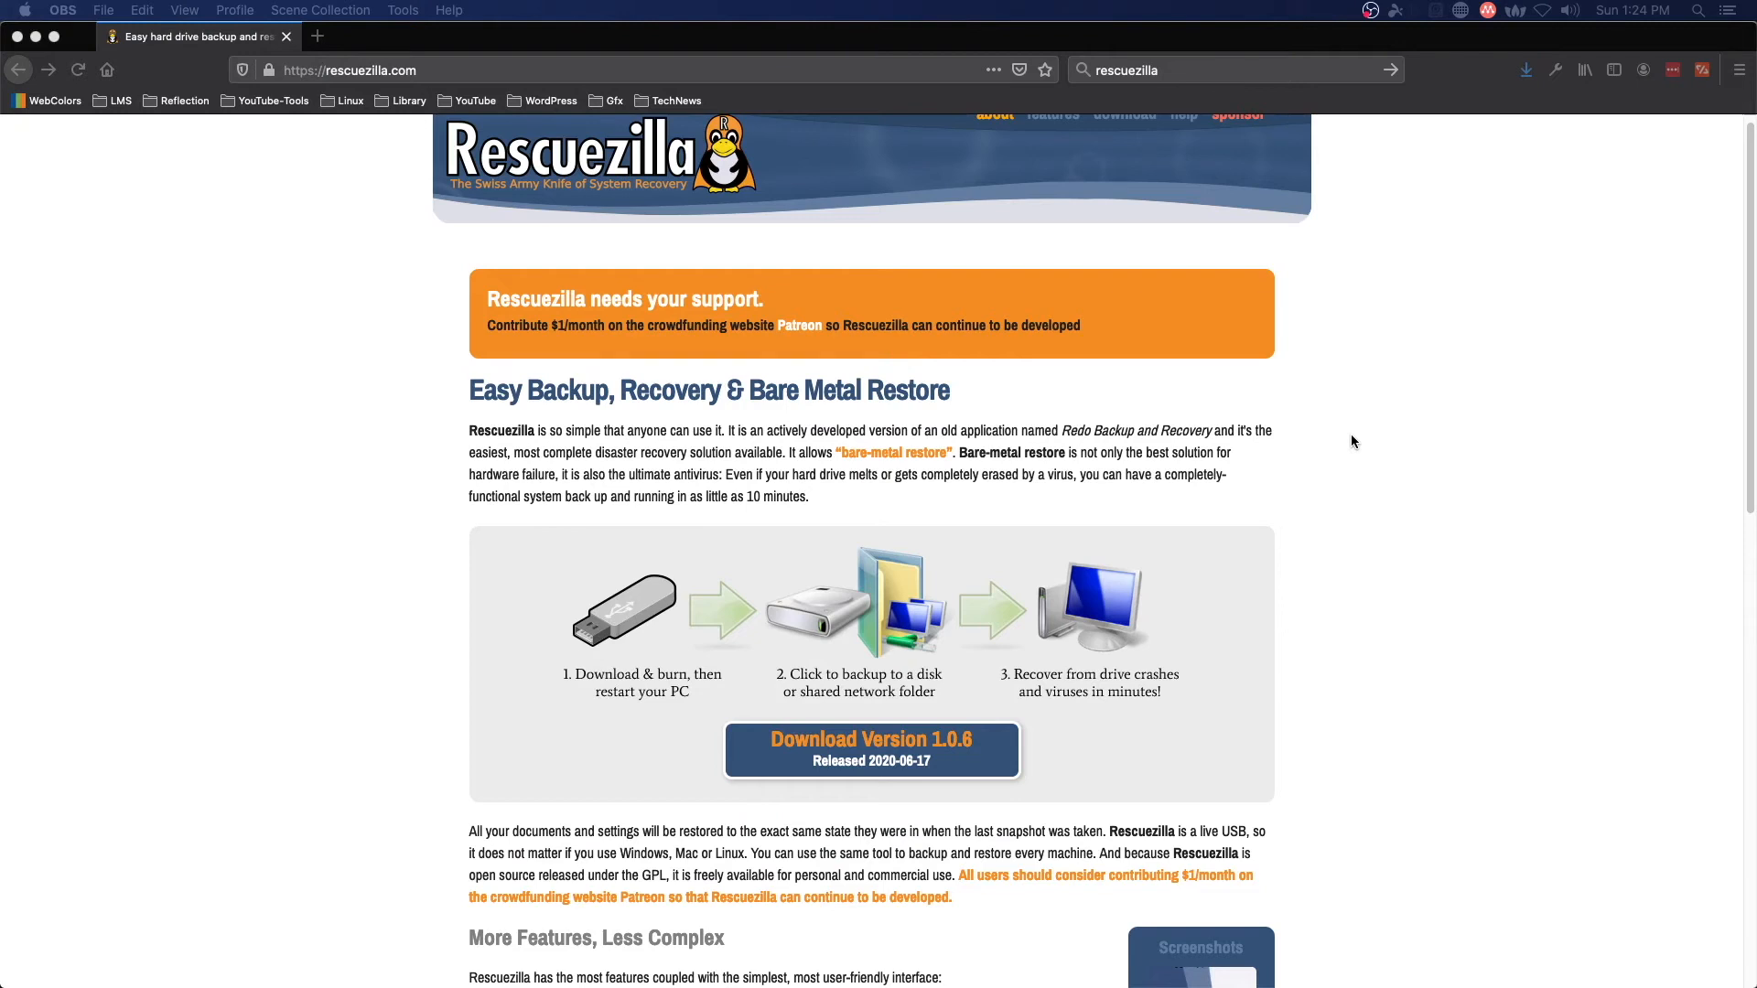
{"action": "scroll", "scroll_direction": "down", "scroll_amount": 3}
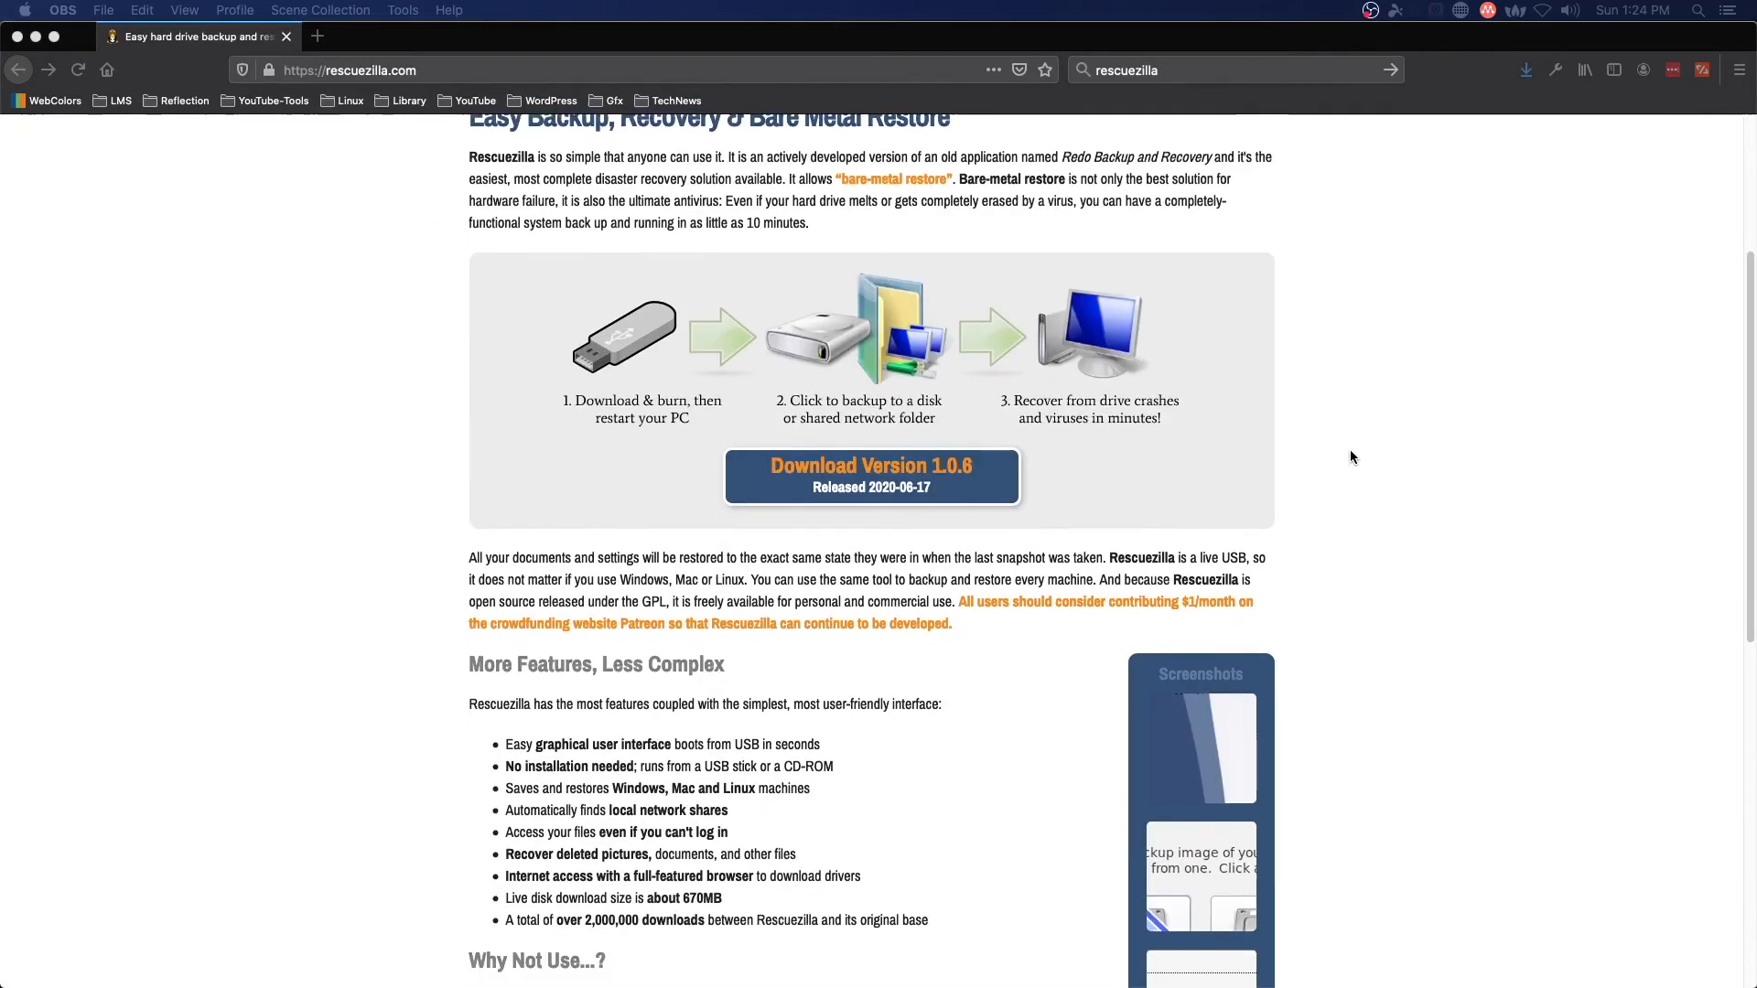
{"action": "scroll", "scroll_direction": "down", "scroll_amount": 3}
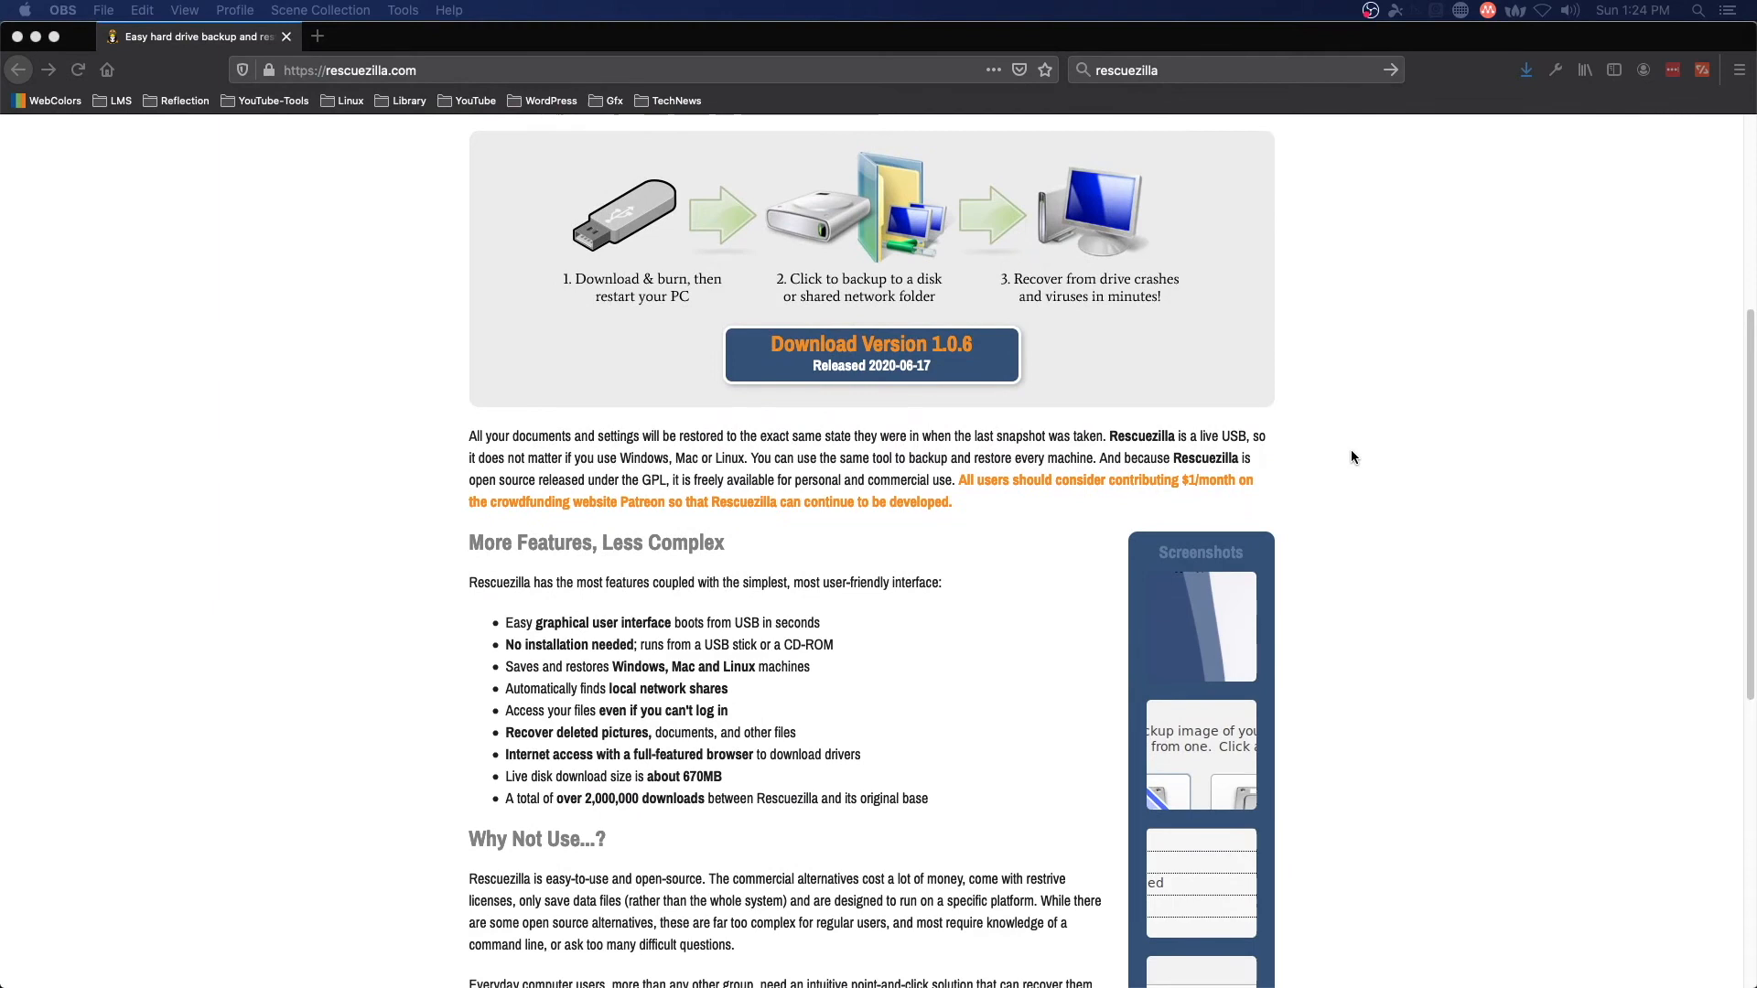